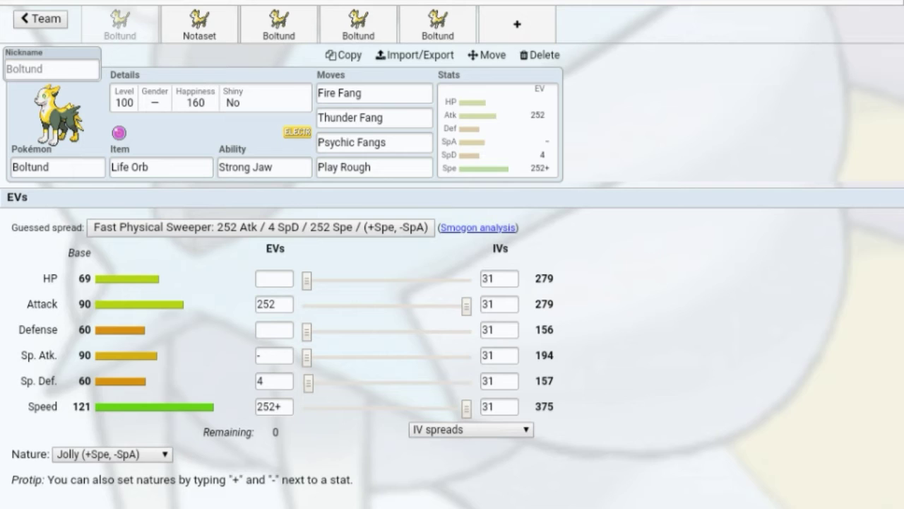
left_click(200, 22)
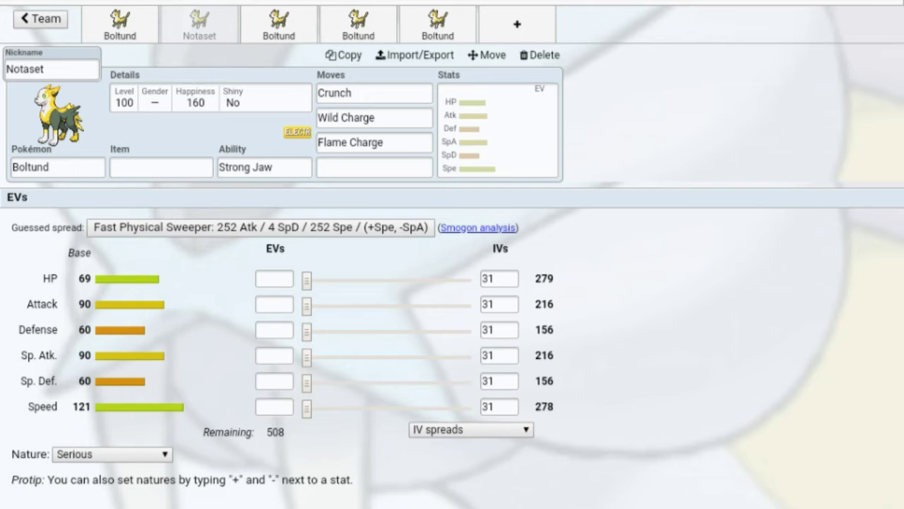
left_click(120, 23)
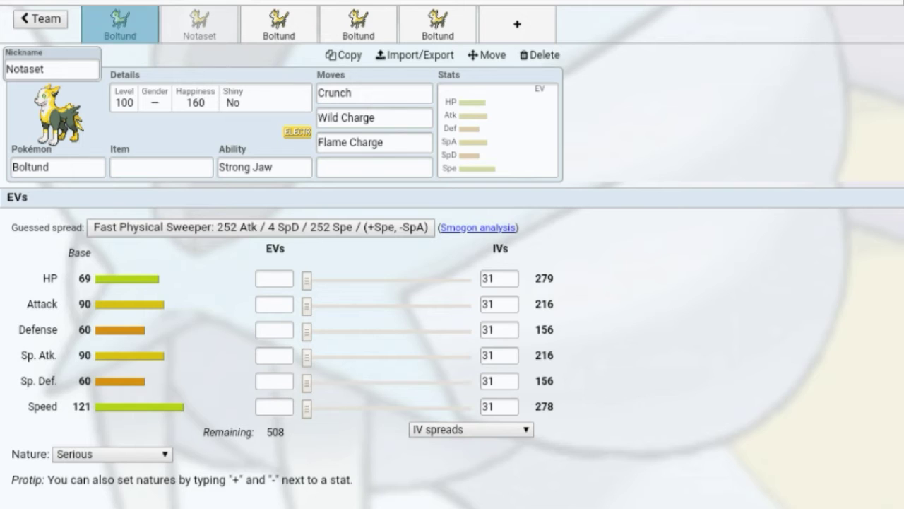
left_click(199, 24)
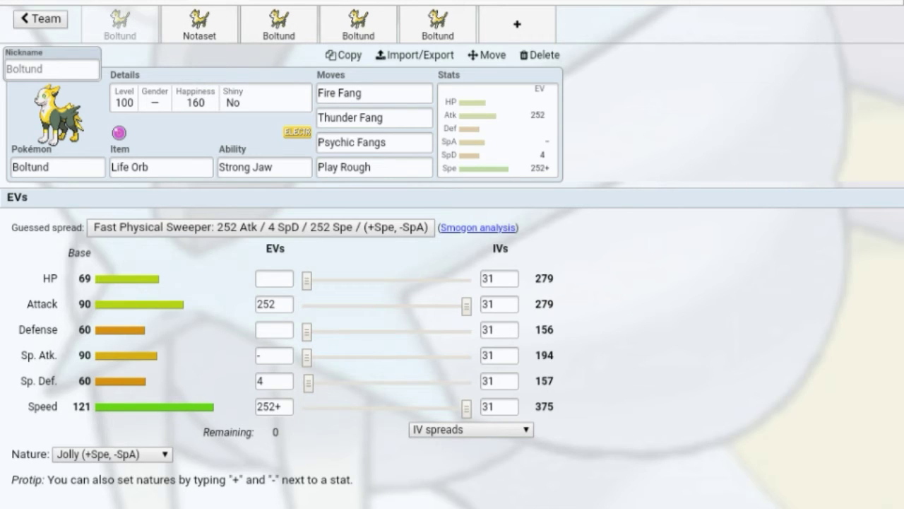